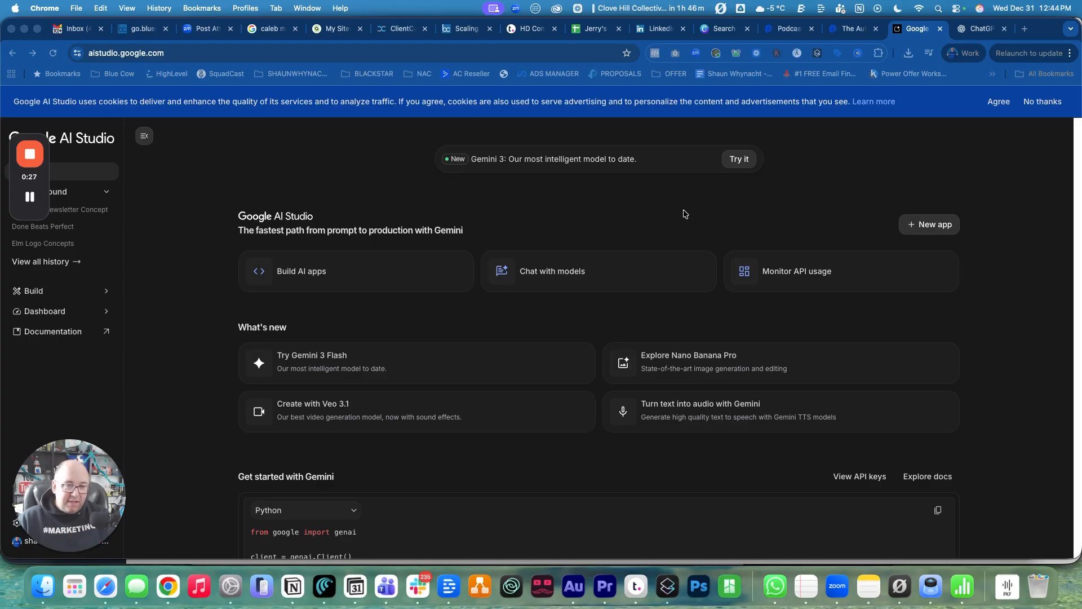
mouse_move(86, 63)
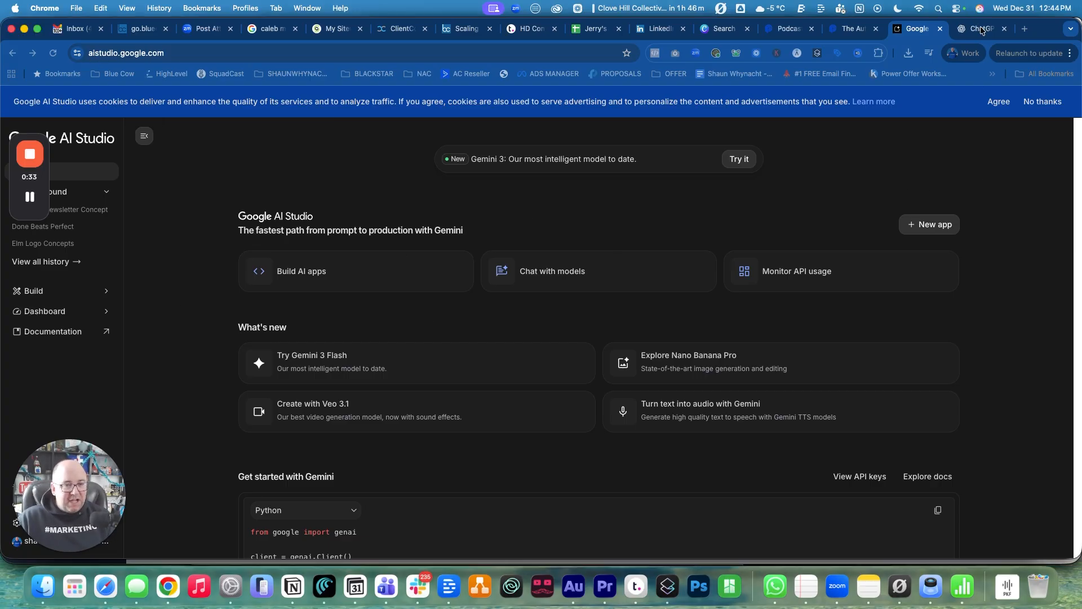
Step: Switch to ChatGPT and enter the Blue Cow Business project from the sidebar
click(980, 28)
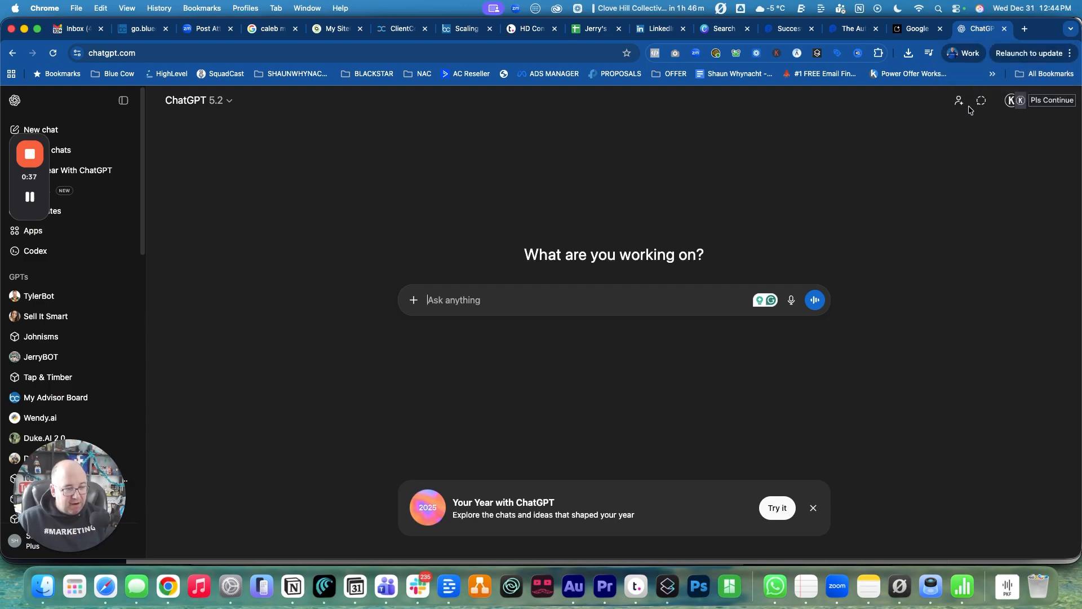
scroll(down, 3)
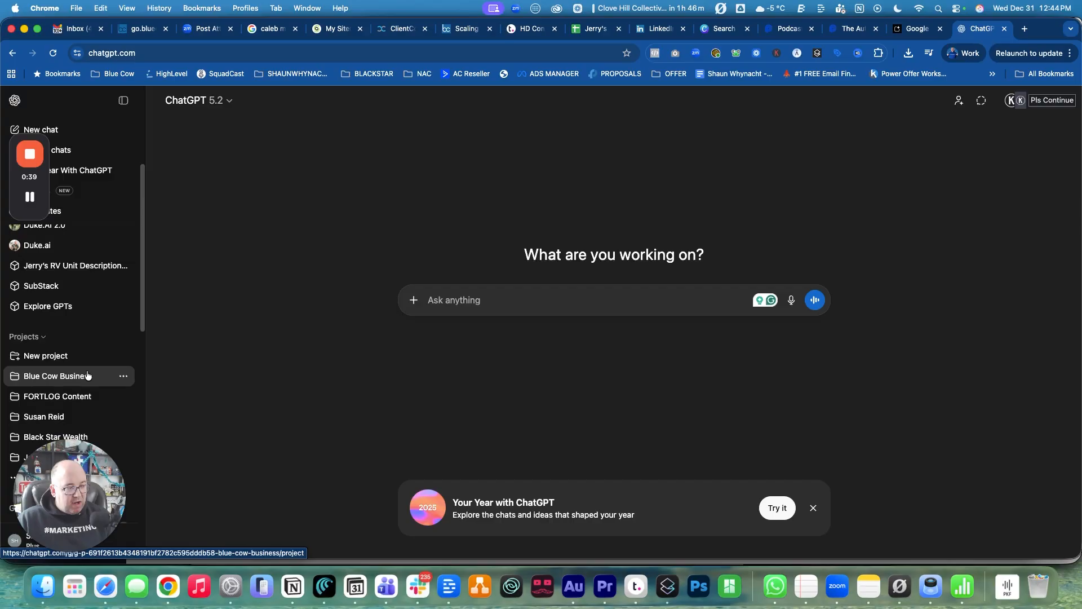
scroll(down, 3)
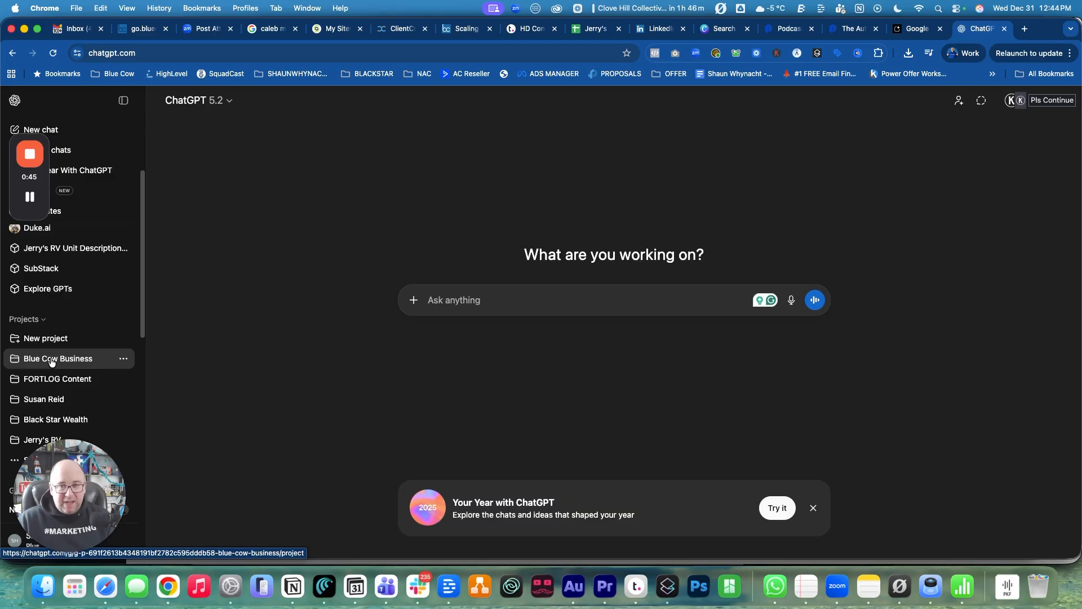
click(58, 358)
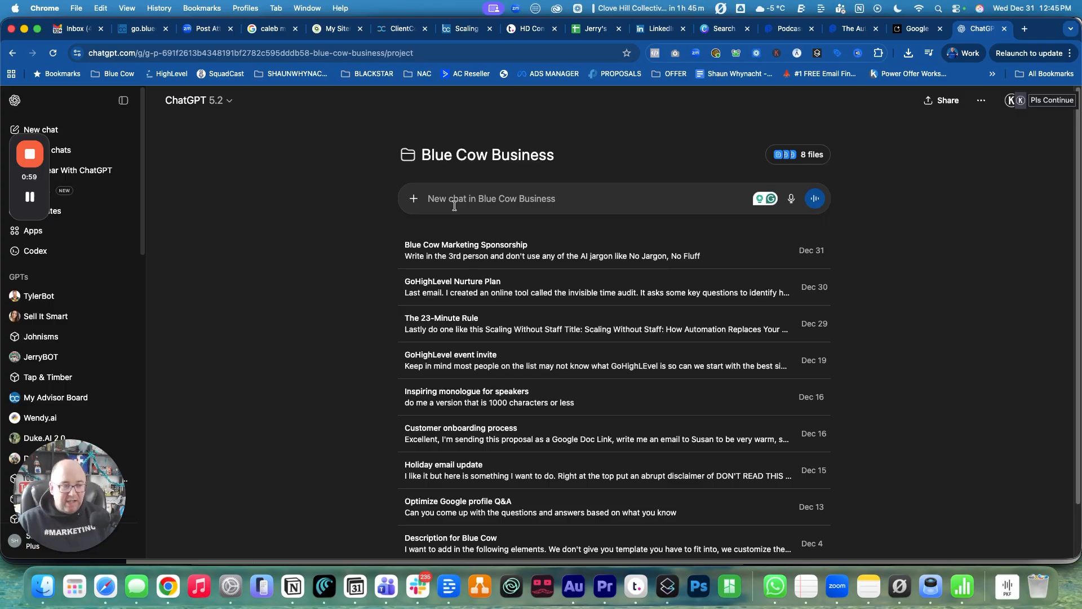
Step: Write a prompt asking for an end-of-episode Blue Cow Marketing sponsorship voice script mentioning bluecowmarketing.ca
click(792, 198)
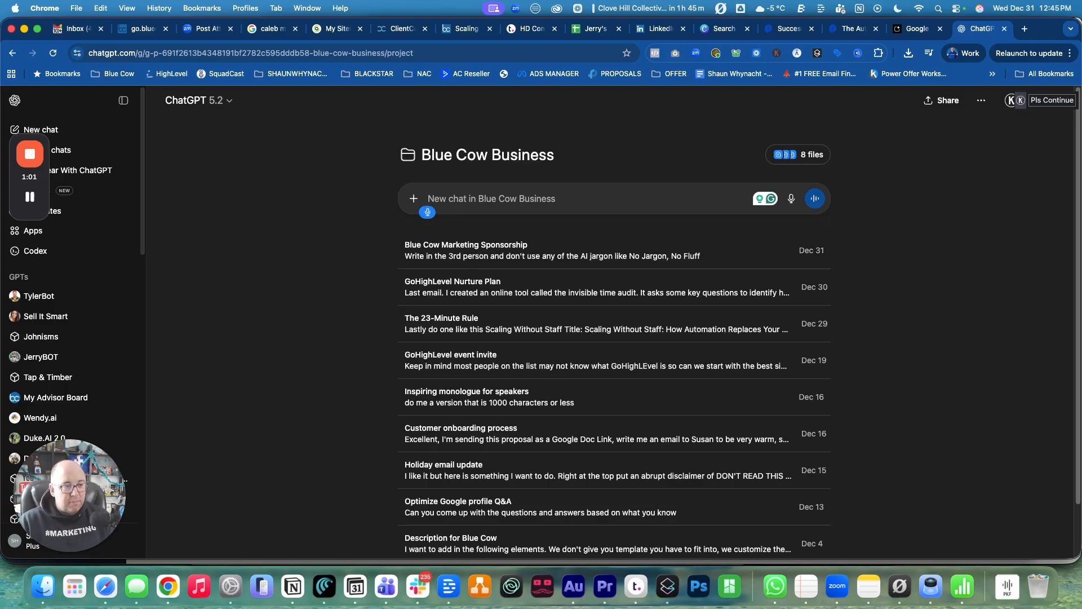
text(I want you)
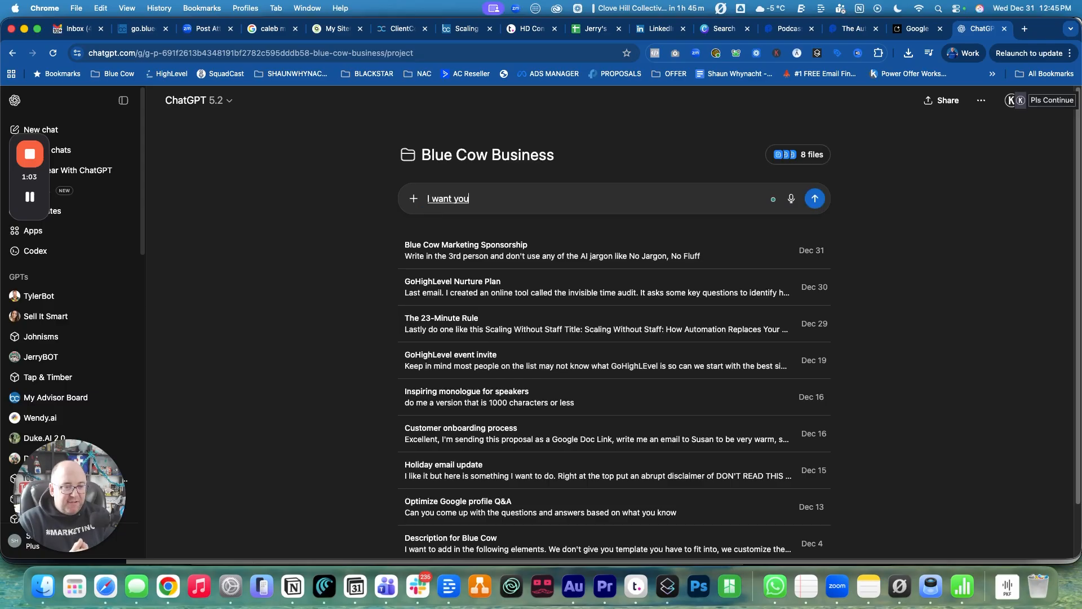
text(to write a single voice voice script)
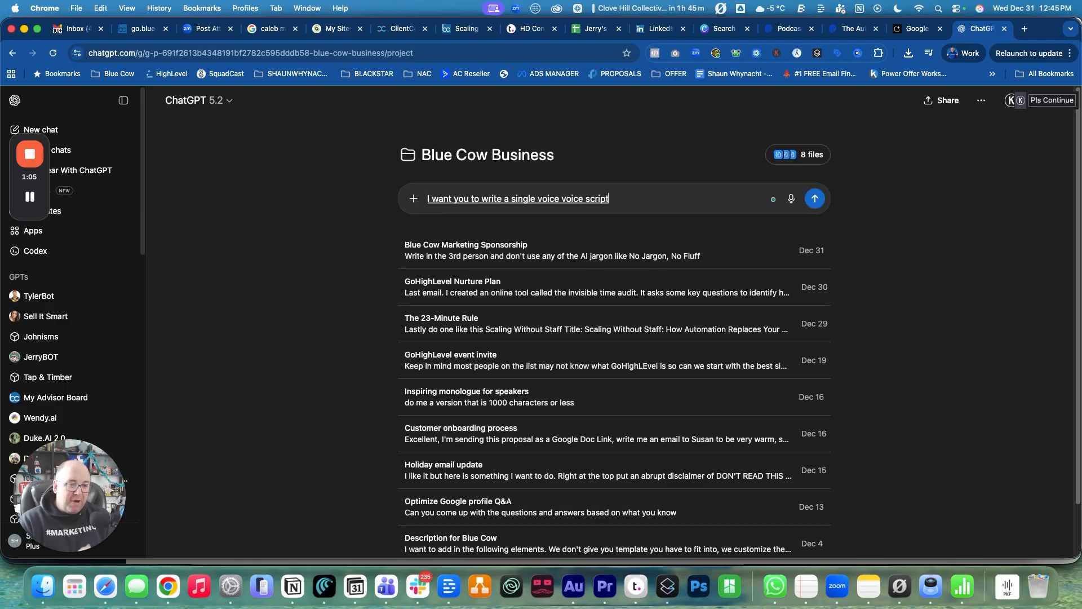
text(for an end of)
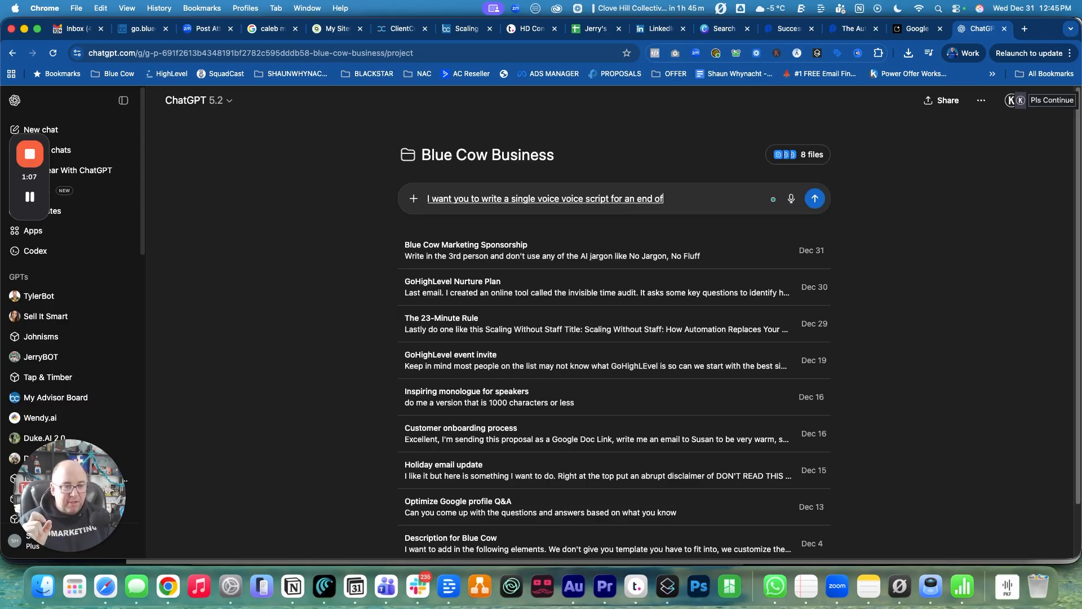
text(episode podcast sponsorship.)
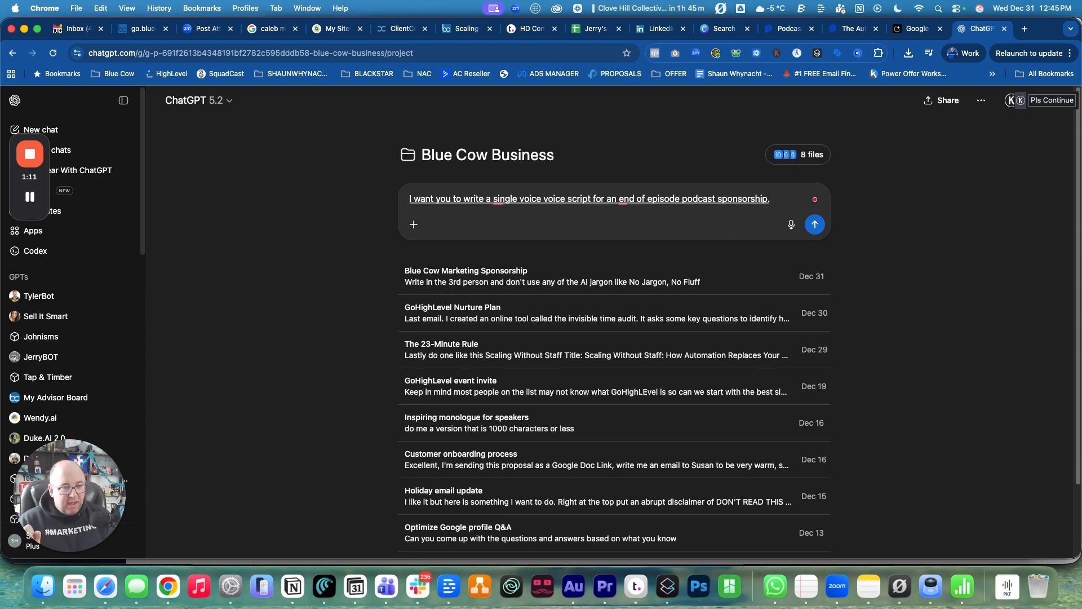
text(This is going to be)
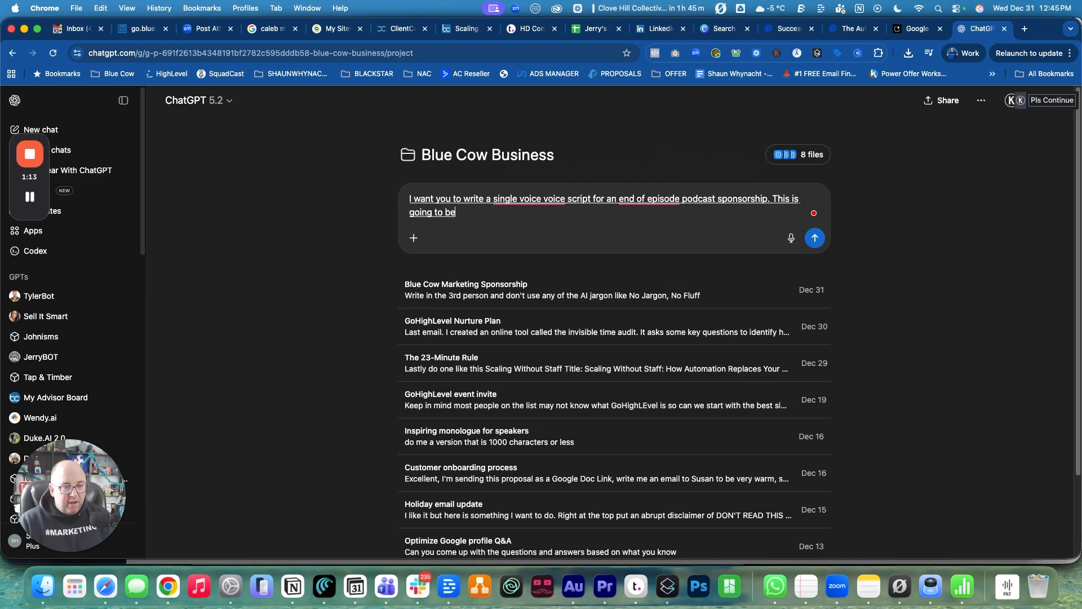
text(before the automation)
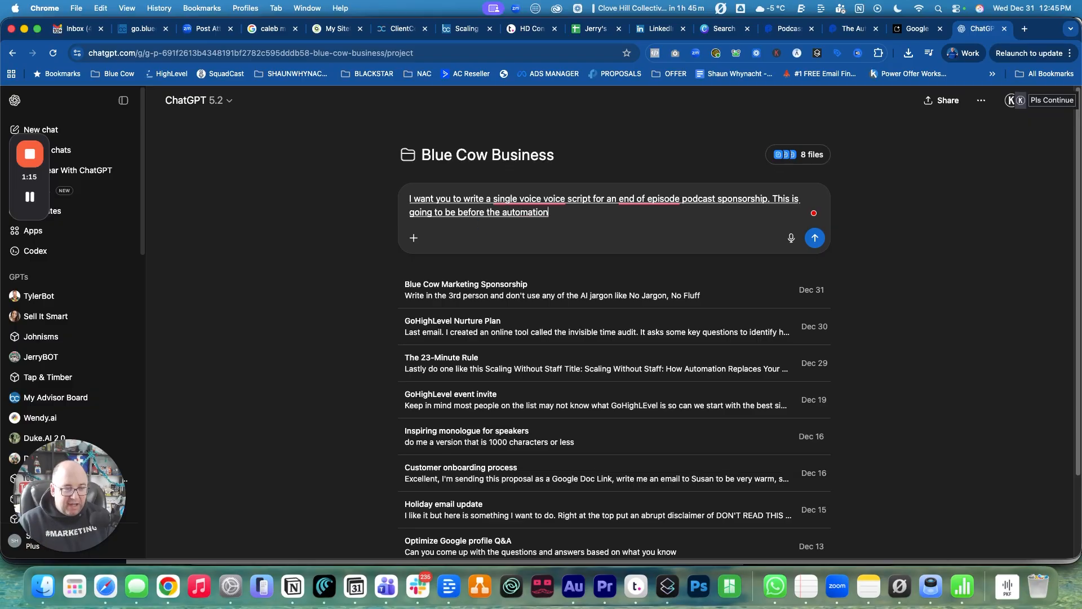
text(show podcast and it sponsored by our)
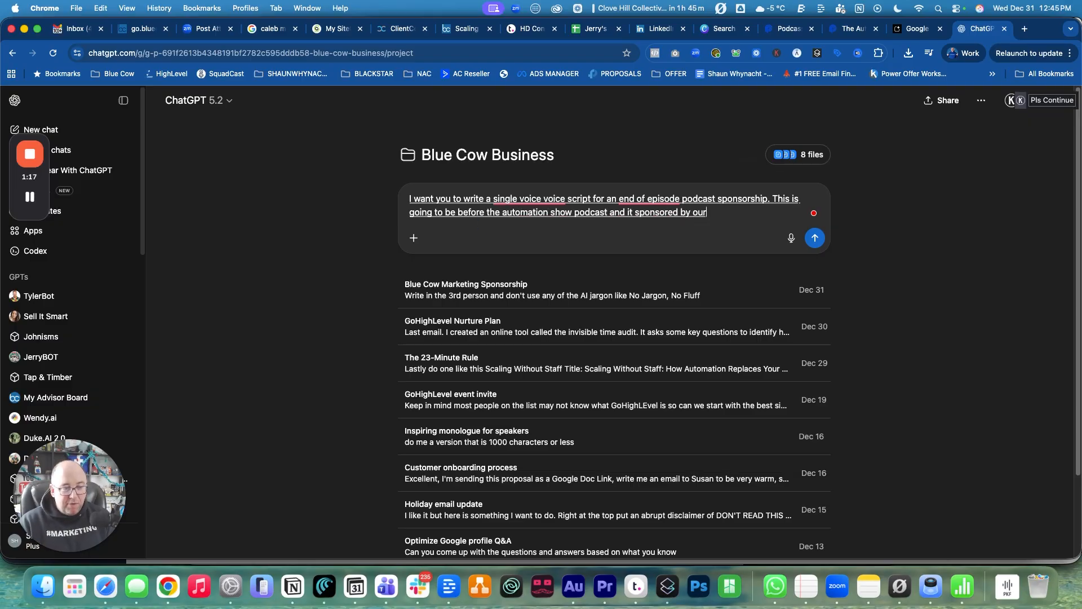
text(company Blue Cow Marketing.)
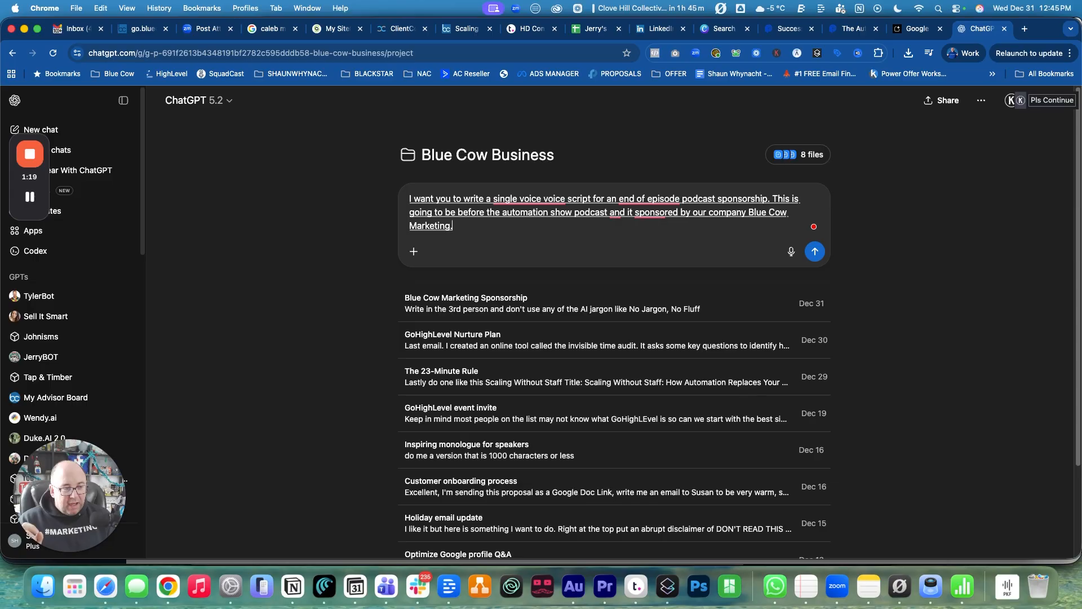
text(what I want you to do)
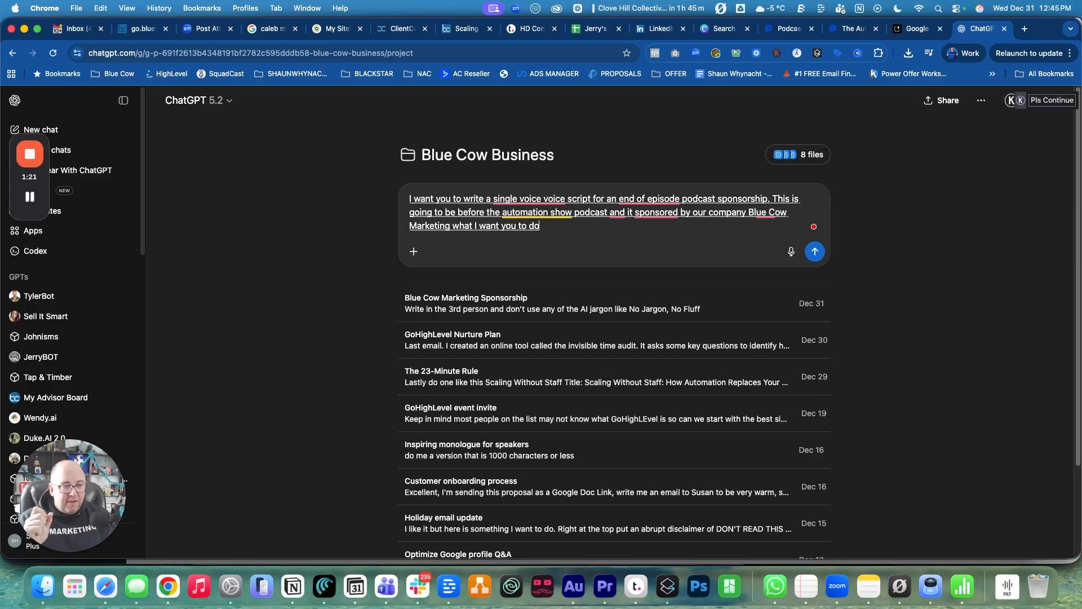
text(is give a quick)
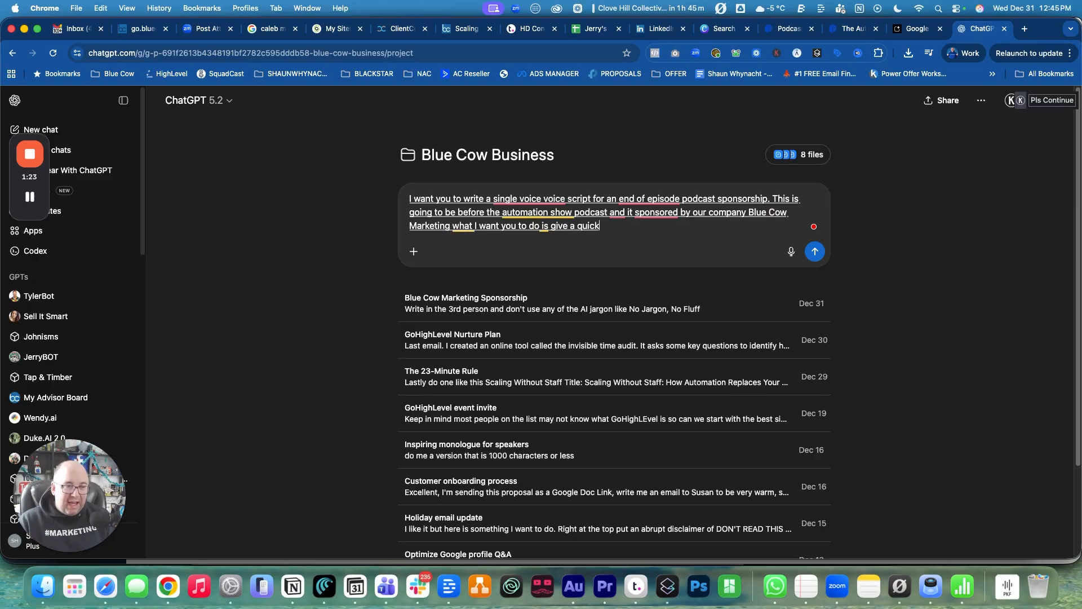
text(highlight about the benefits)
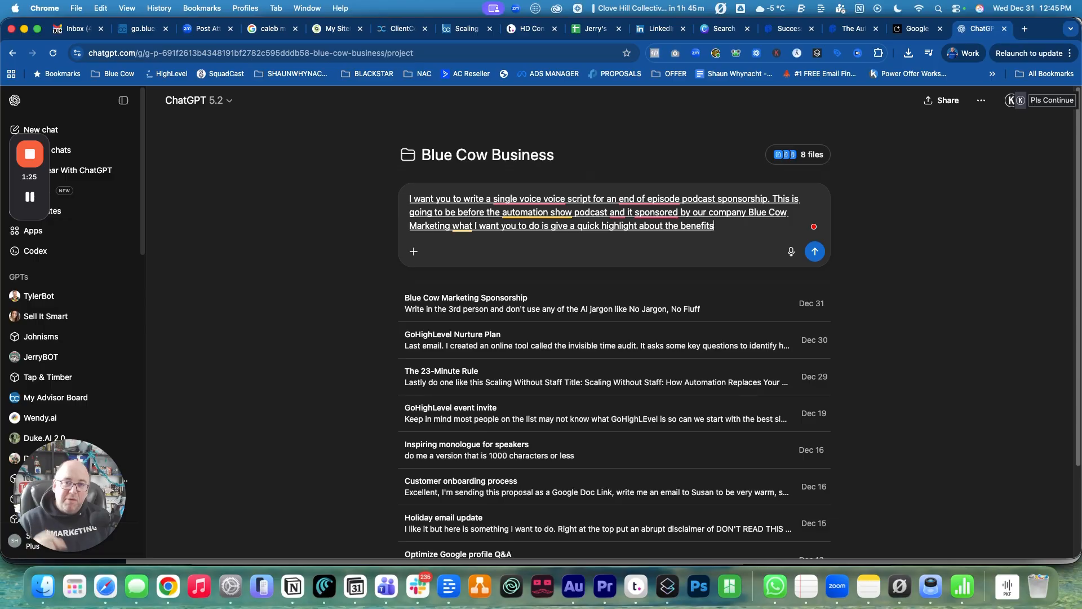
text(of Blue Cow Marketing and)
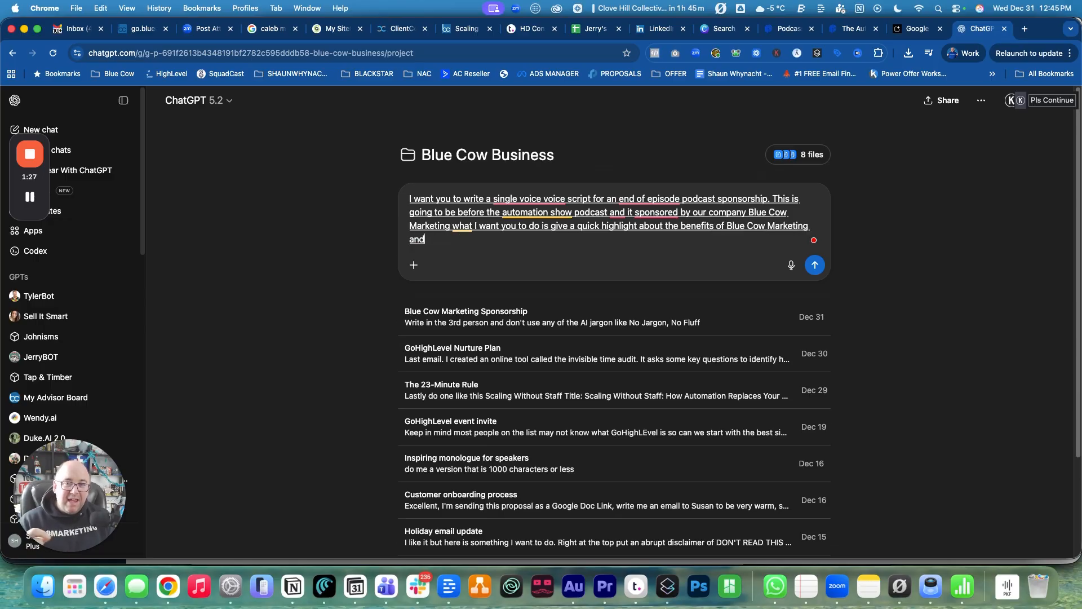
text(how they can help.)
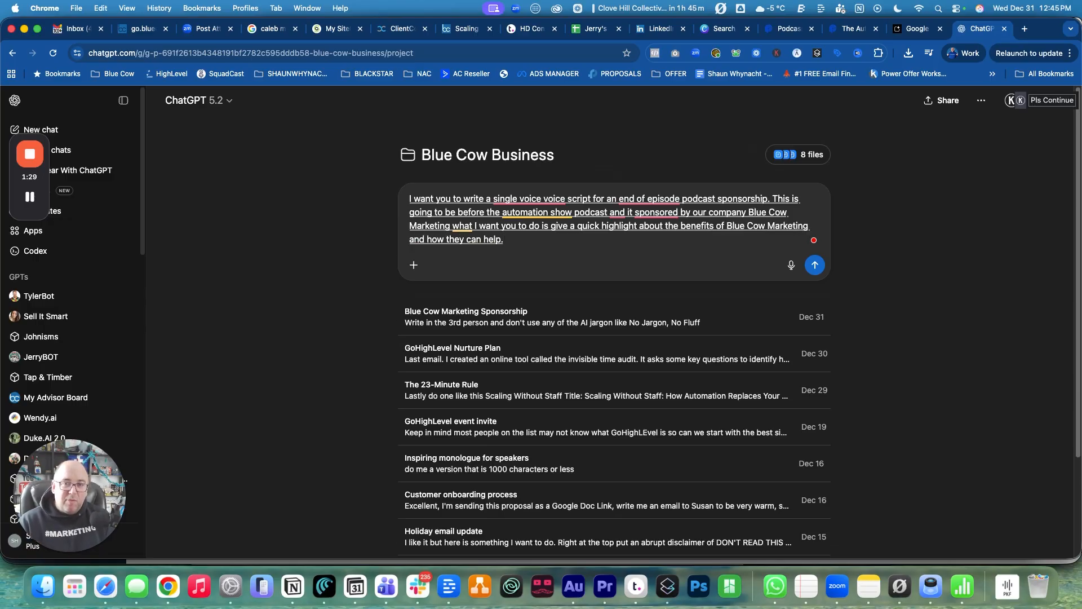
text(your business with your marketing auto)
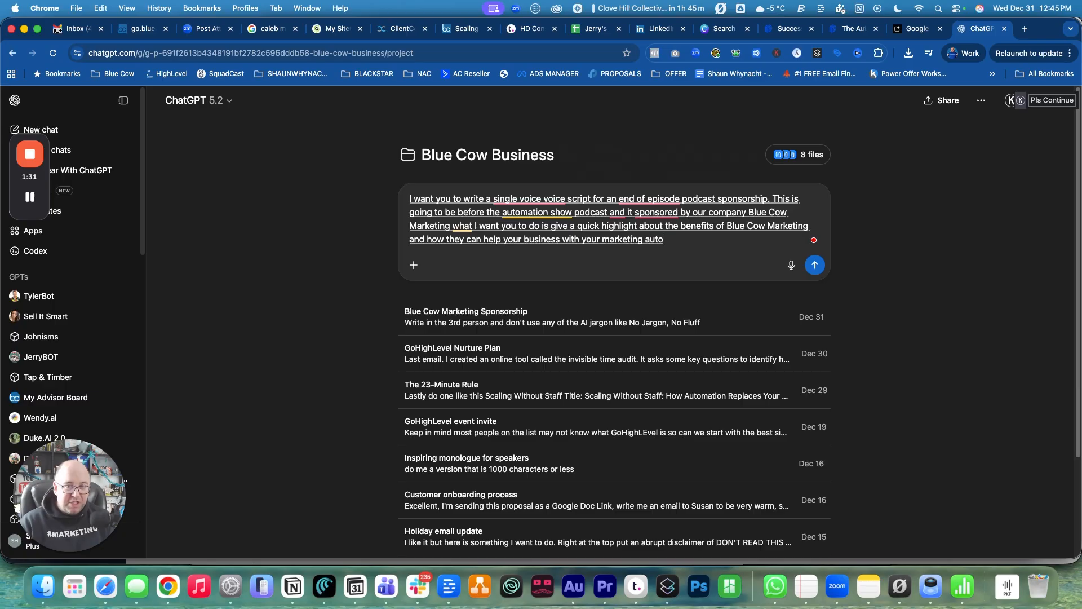
text(mation strategy offer a free clarity call at Blue Cow market)
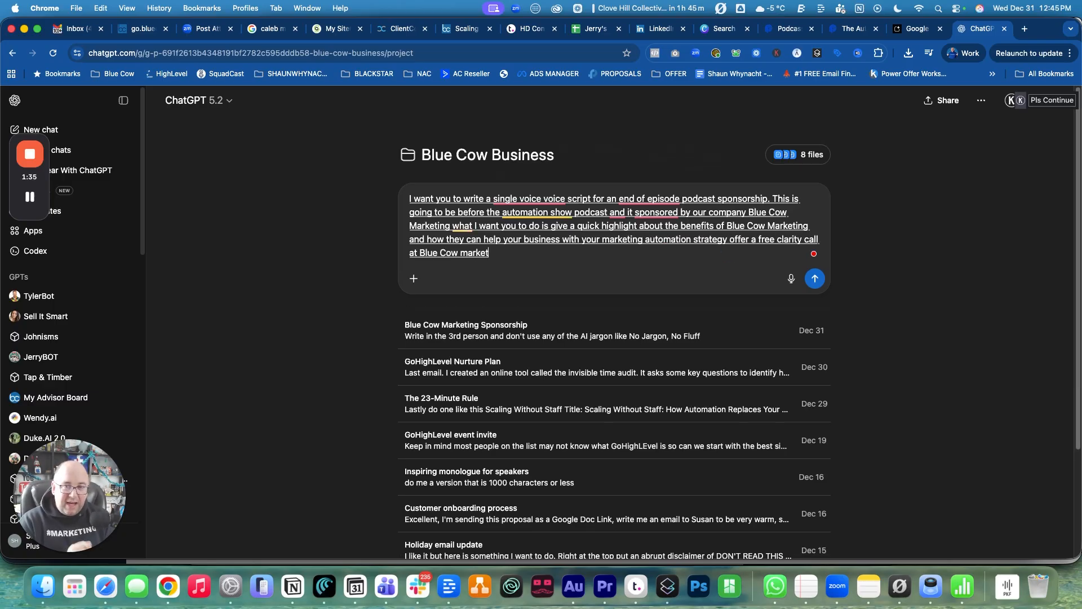
text(bluecowmarketing.ca. Dan)
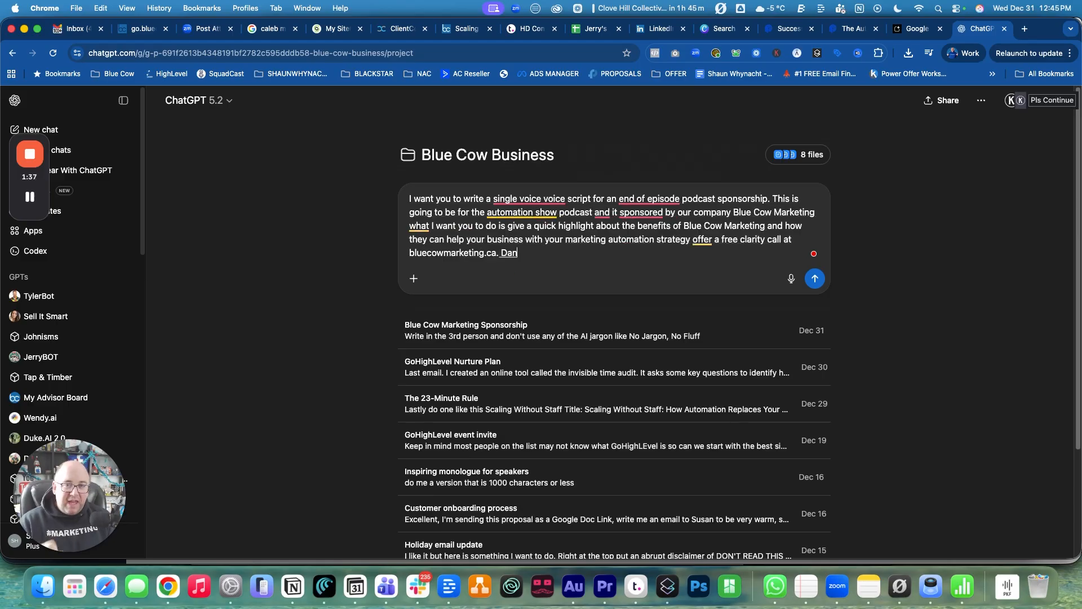
Step: Add the no-jargon, third-person and under-30-seconds rules, then send the request
text(Don't use any jargon or a)
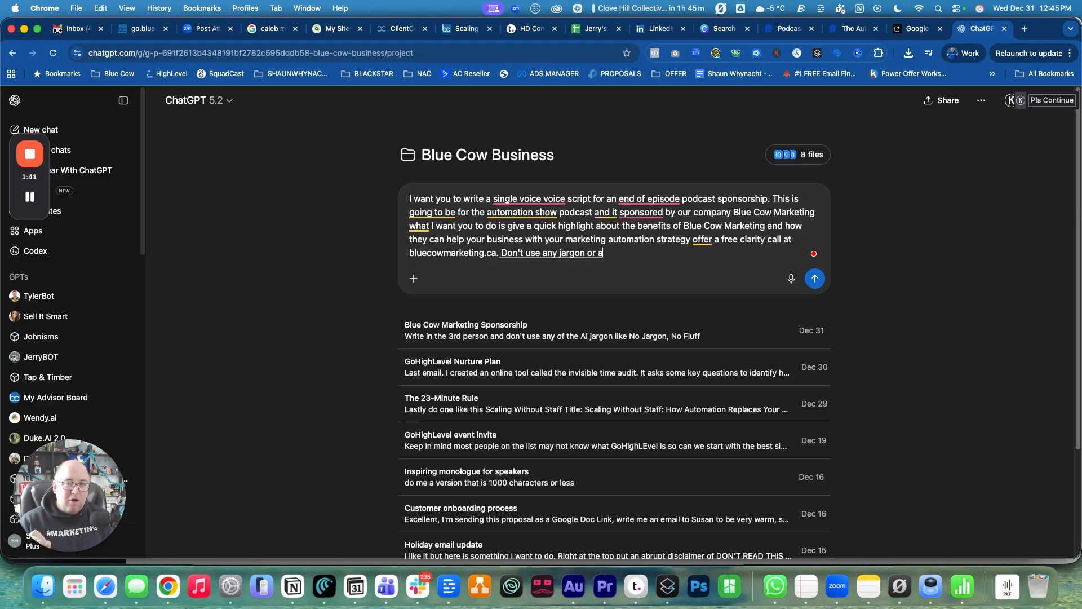
text(AI overuse terms or)
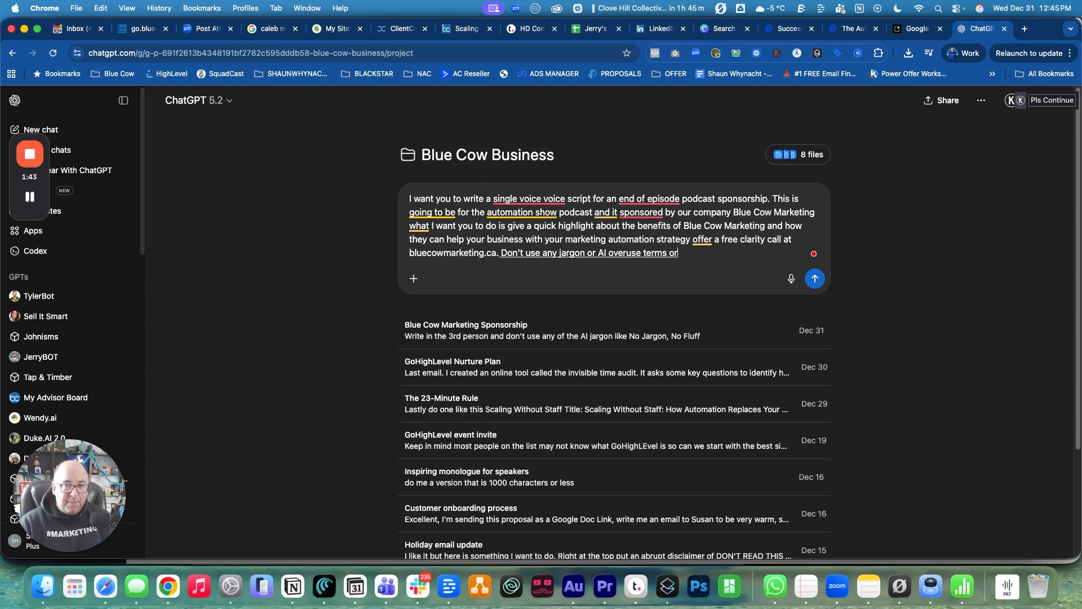
text(phrases.)
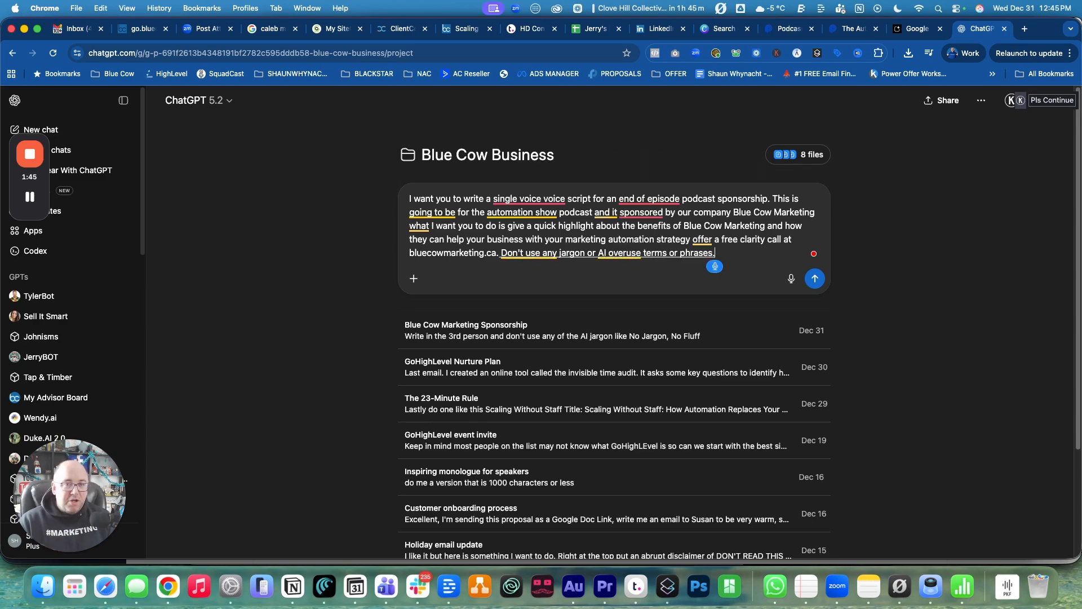
text(Make sure you write in the third person.)
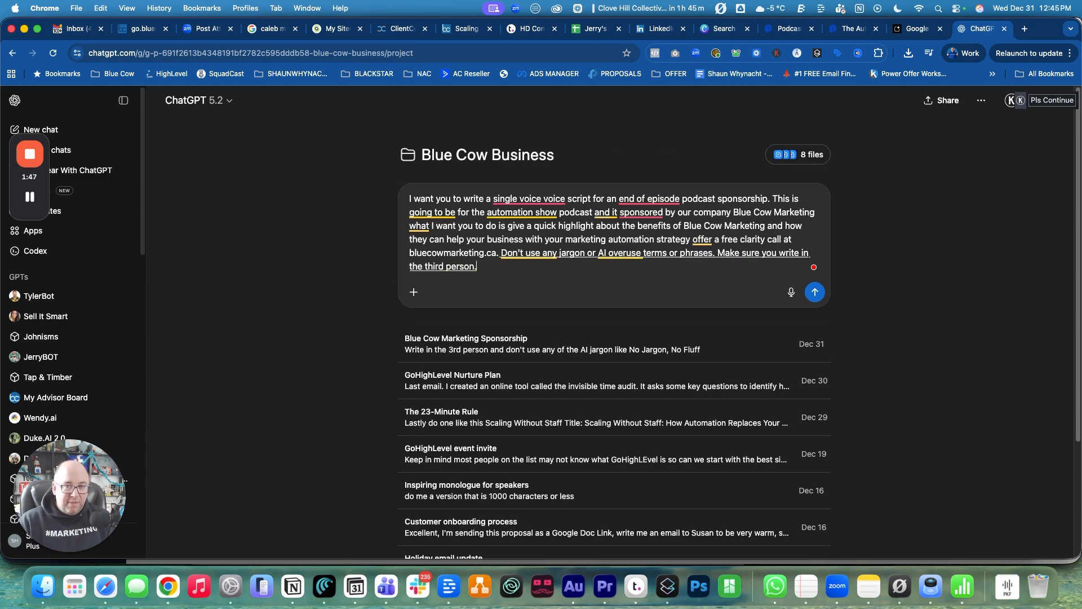
text(keep it)
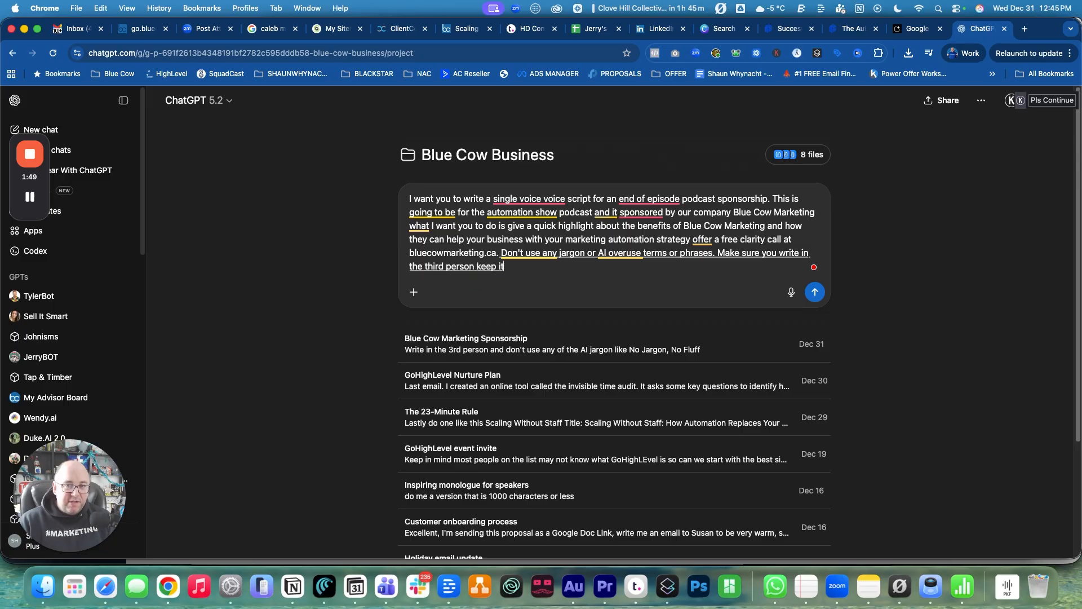
text(short under.)
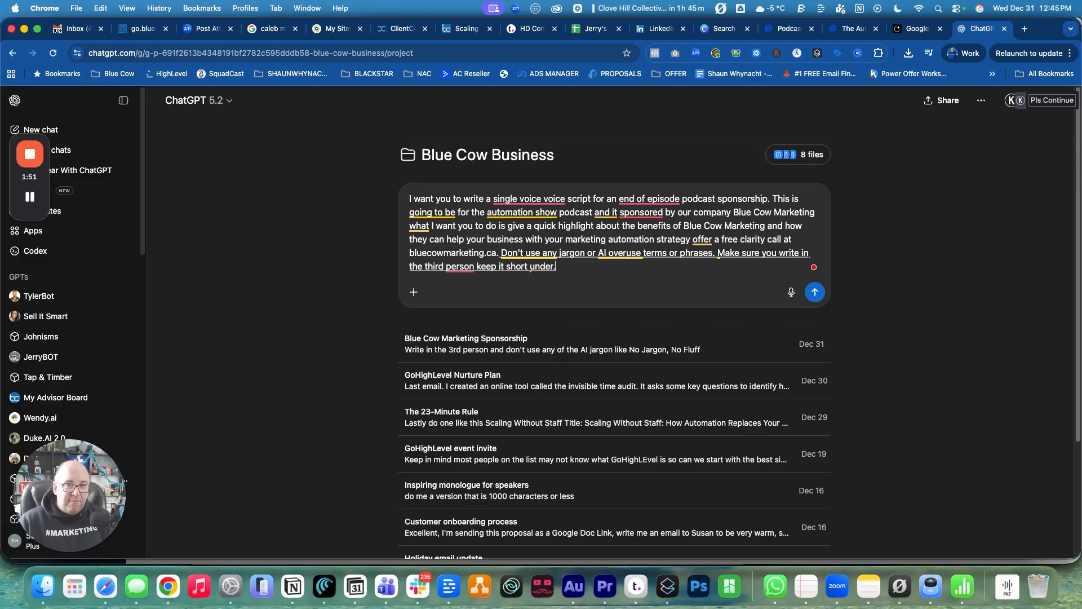
text(30 seconds)
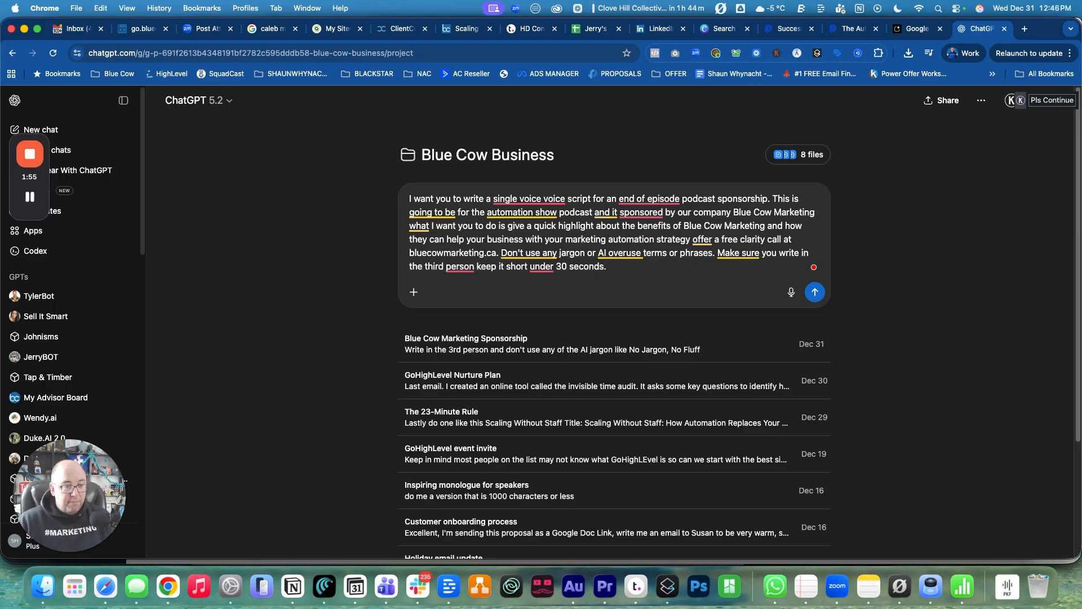
click(814, 291)
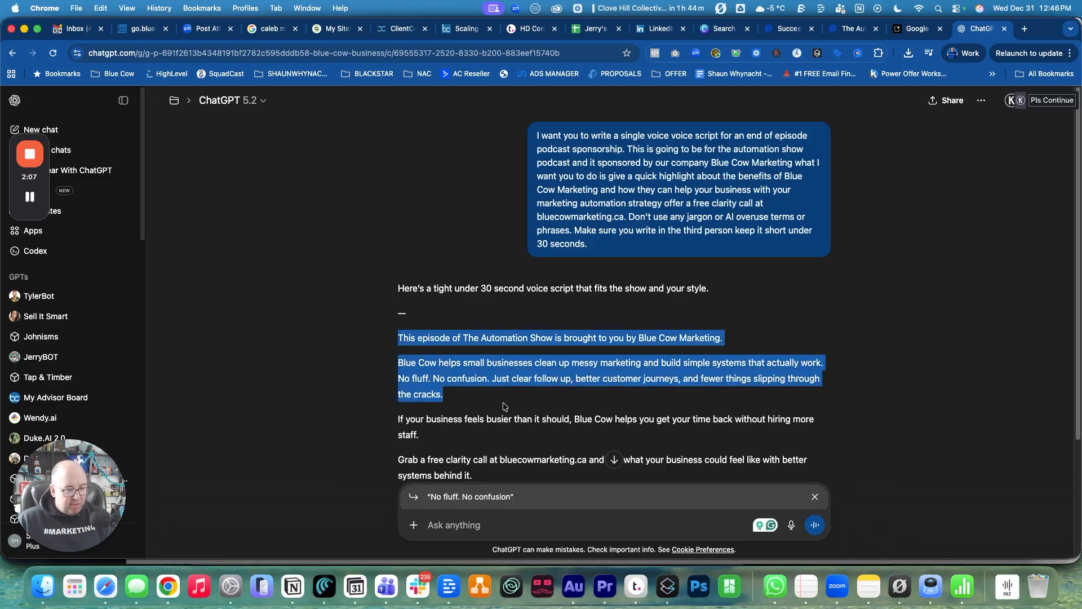
Step: Scroll through ChatGPT's sponsorship script reply to read it
scroll(down, 3)
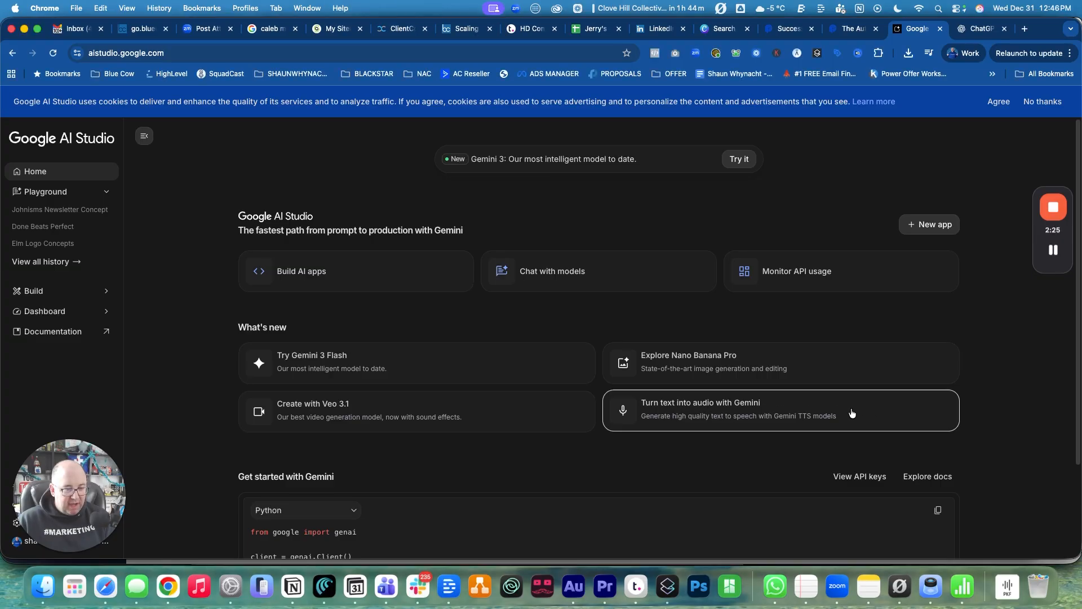
Step: Enter the Gemini text-to-audio generator and switch it to Single-speaker audio
click(700, 408)
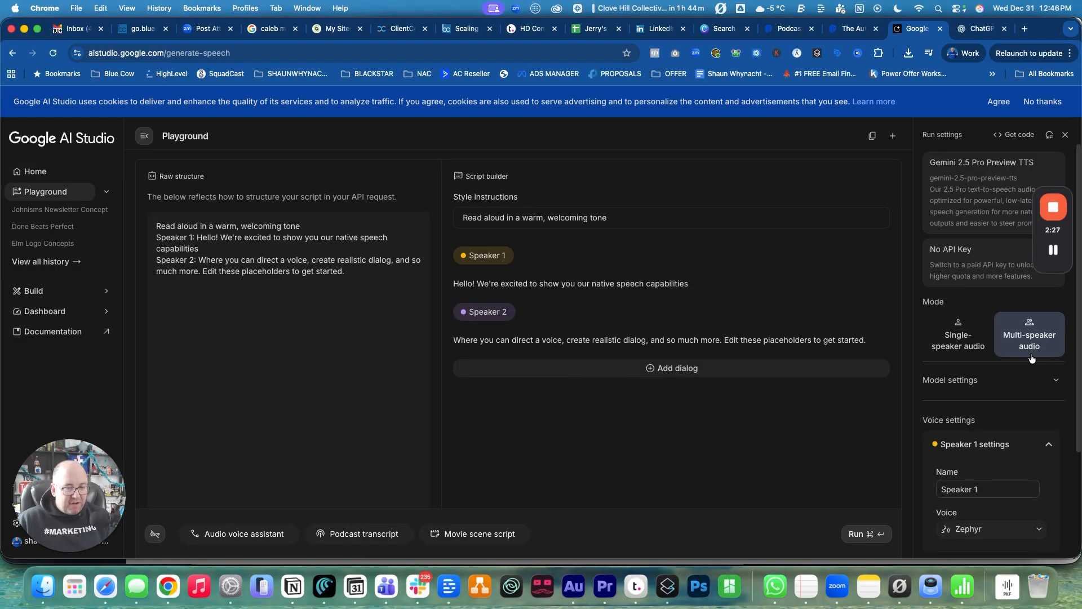
click(959, 335)
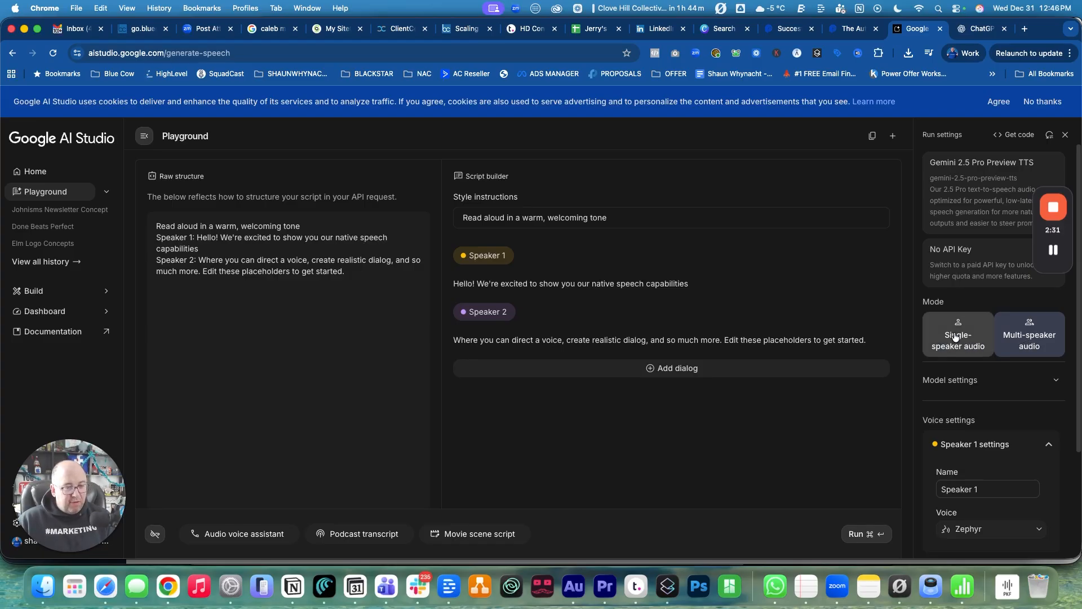
click(961, 334)
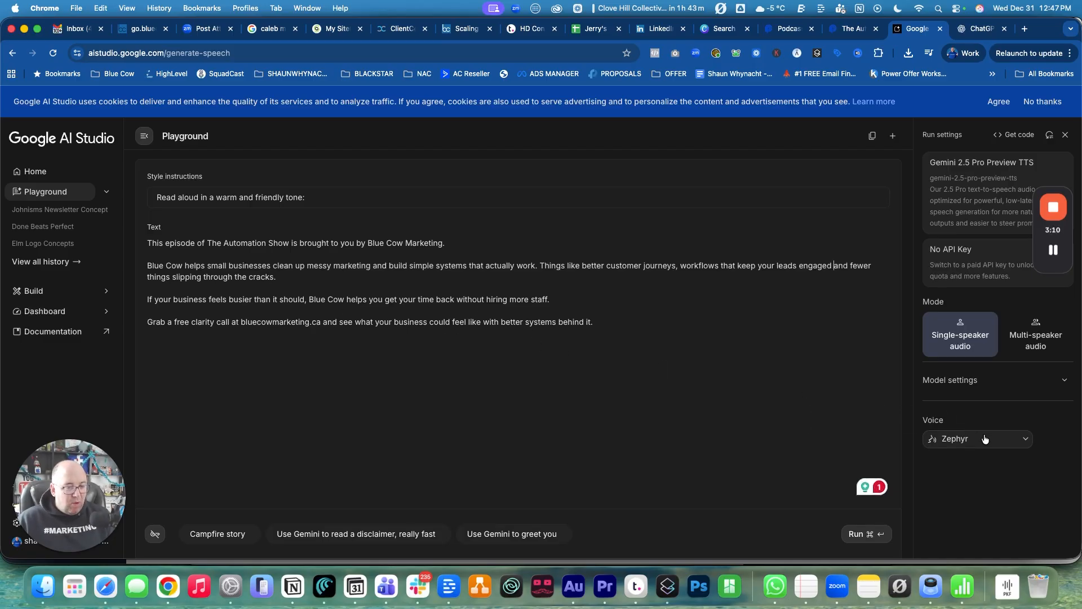
Step: Run speech generation with the Zephyr voice to produce the 35-second clip
click(976, 439)
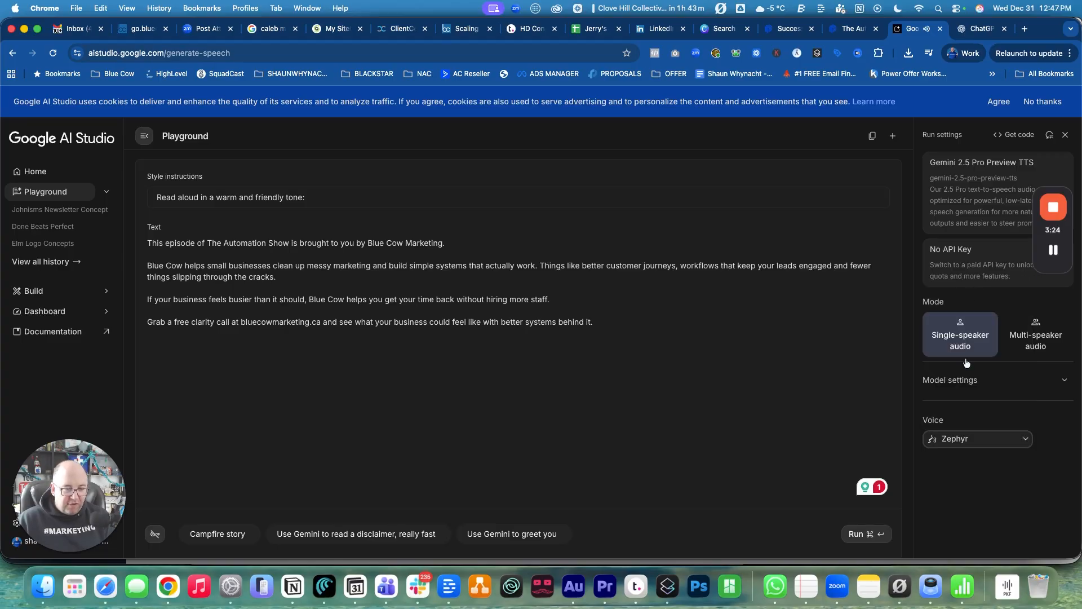
mouse_move(951, 451)
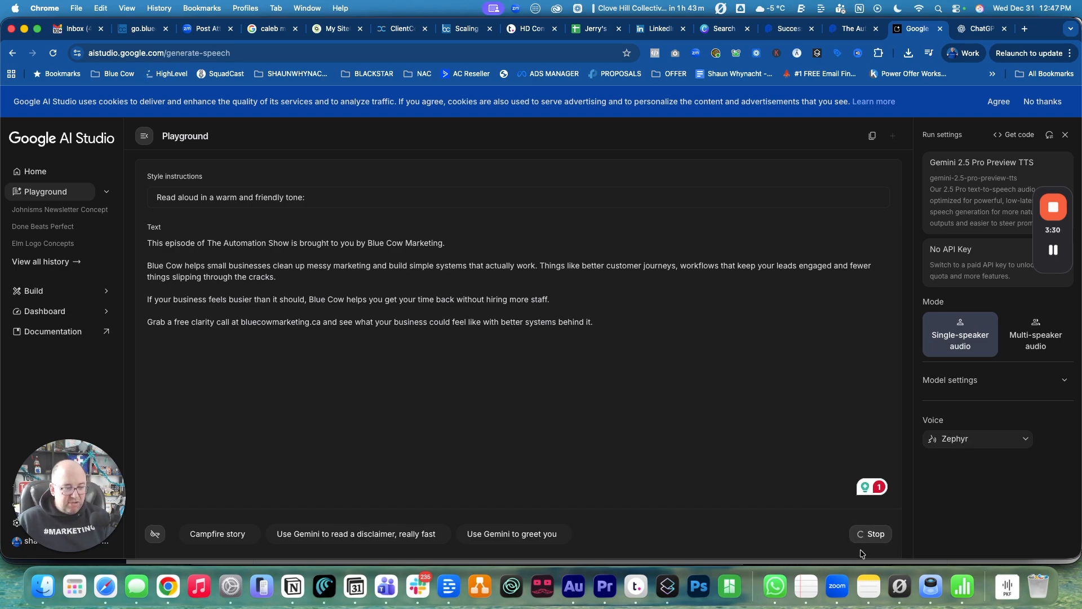
mouse_move(784, 515)
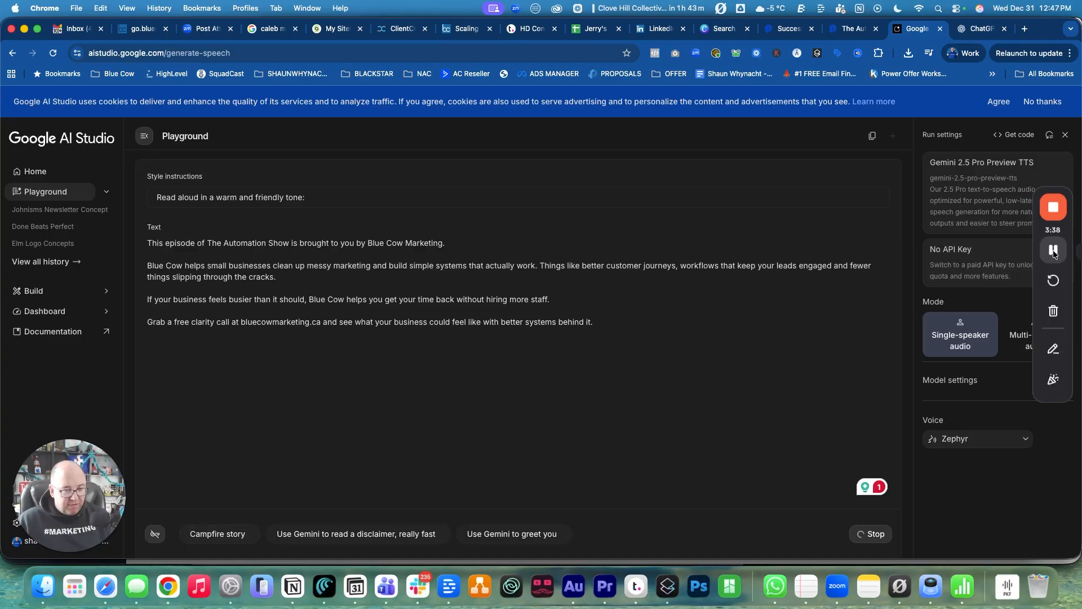
click(1054, 250)
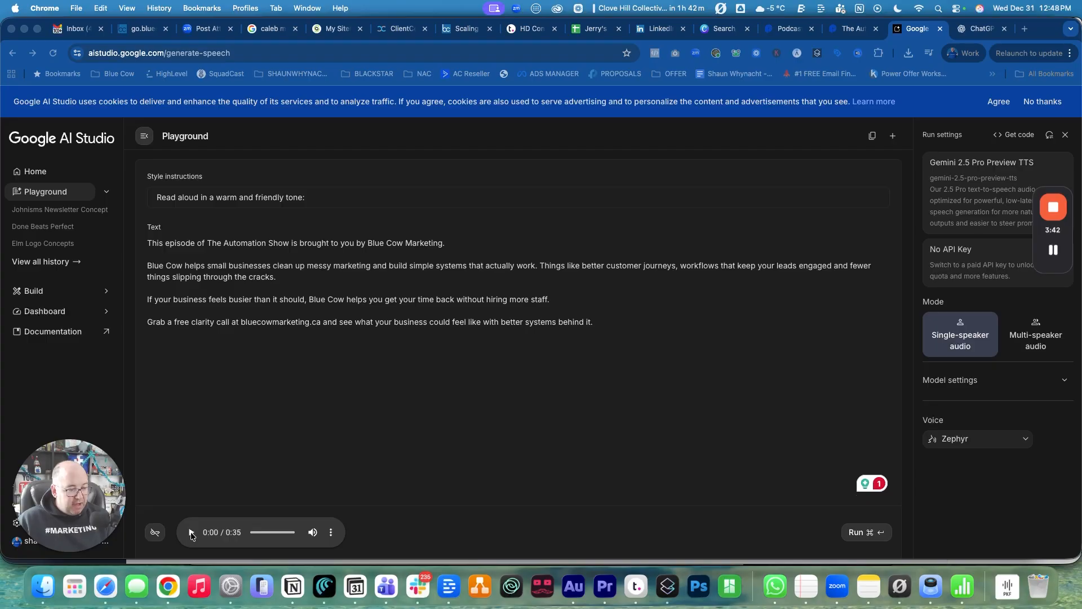
Step: Play the generated 35-second voiceover through to the end
click(190, 531)
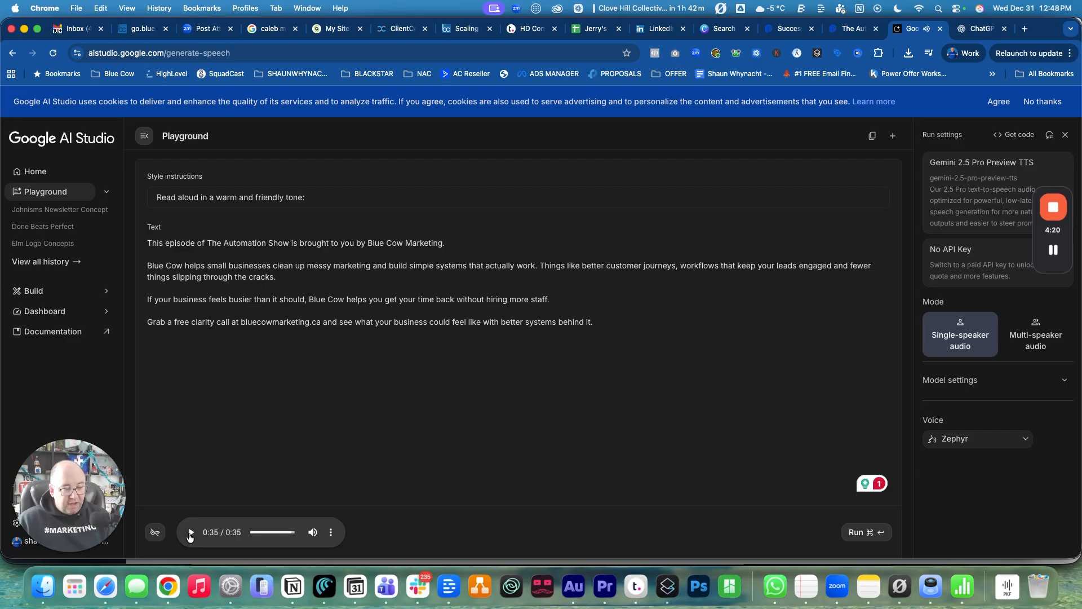
Step: Download the voiceover as a WAV file via the player's more-options menu
click(331, 532)
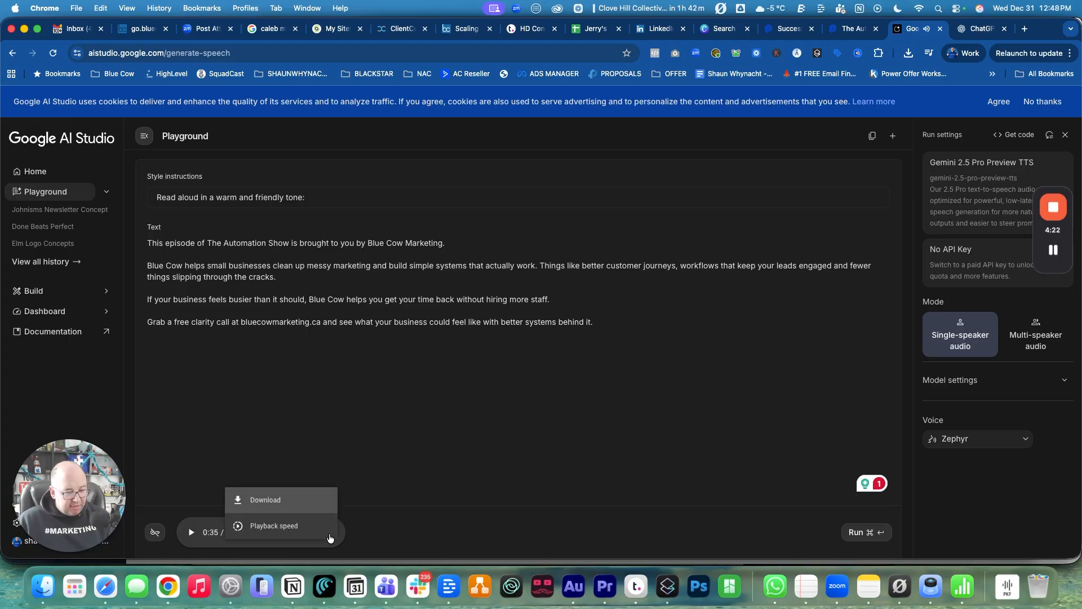
click(265, 500)
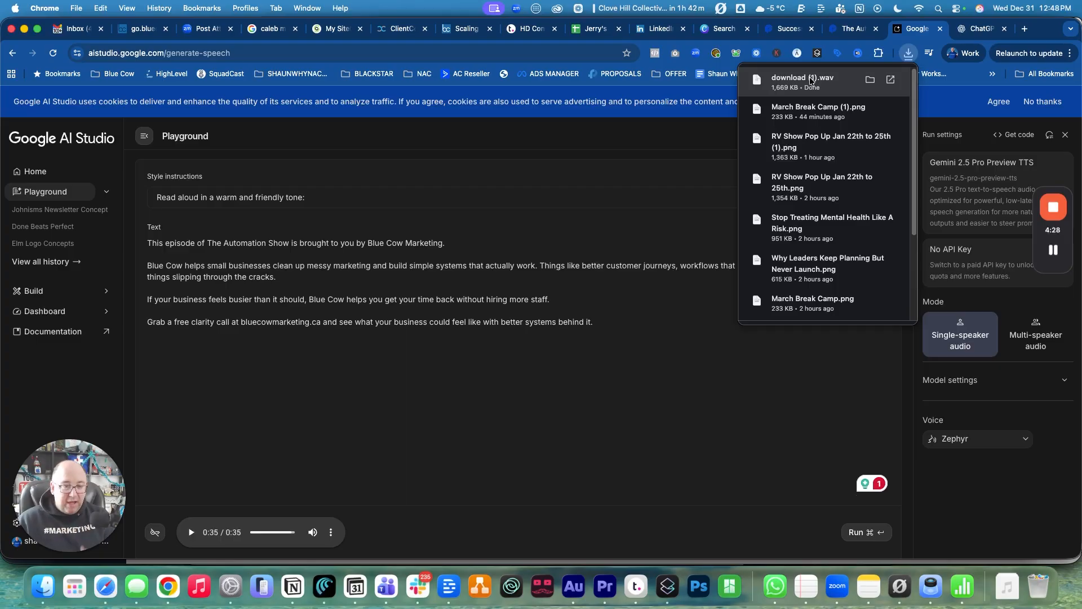
mouse_move(802, 116)
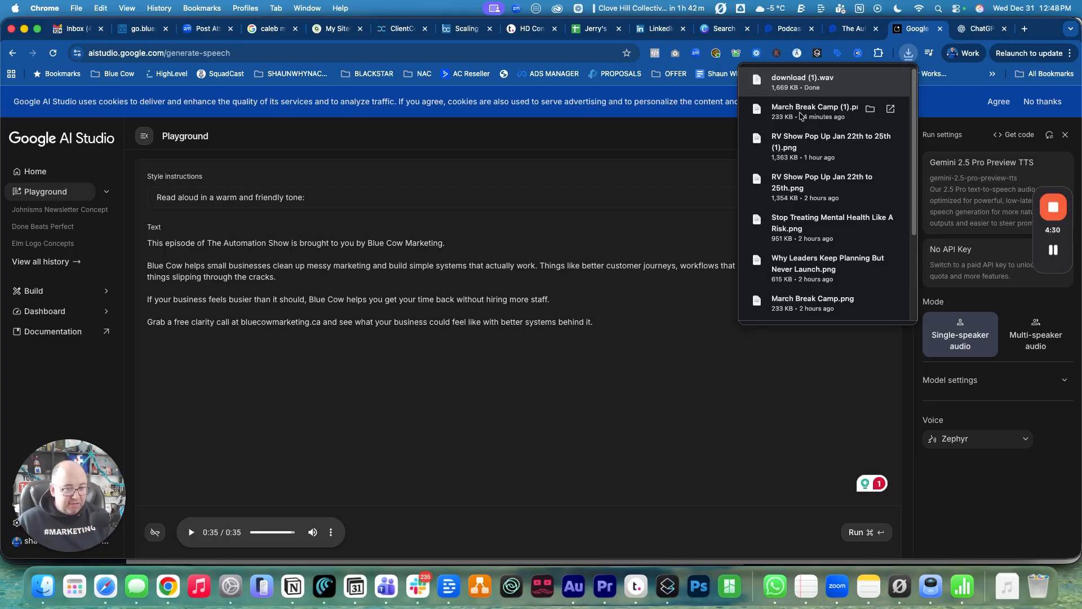